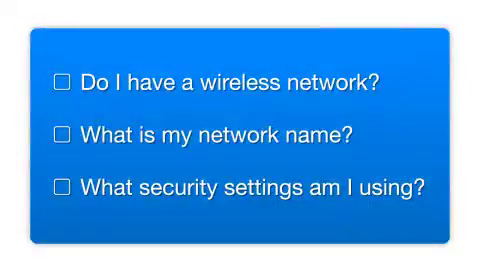
Step: Check off the first two wireless-network checklist questions and reach the setup method screen
{"action": "left_click", "coordinate": [62, 80]}
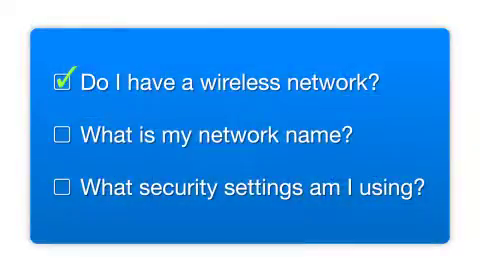
{"action": "left_click", "coordinate": [64, 132]}
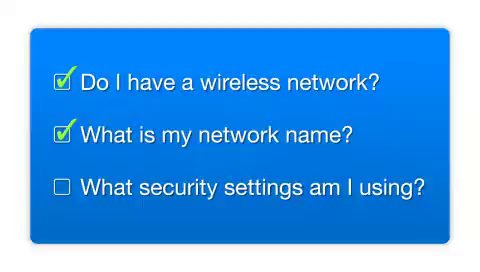
{"action": "left_click", "coordinate": [64, 188]}
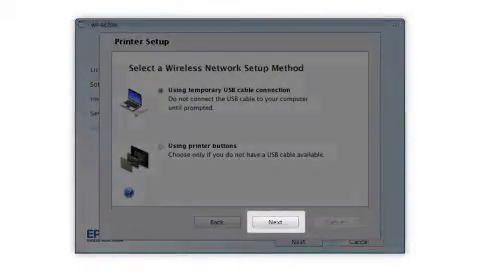
Step: Continue with the 'Using temporary USB cable connection' wireless setup method
{"action": "left_click", "coordinate": [274, 218]}
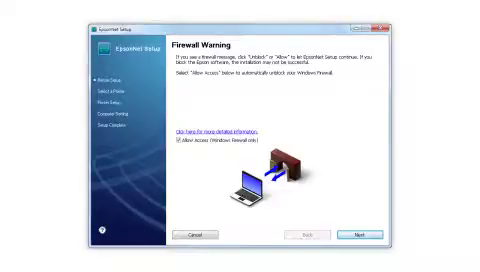
Step: Acknowledge the Windows Firewall warning and continue to the SSID list
{"action": "left_click", "coordinate": [360, 234]}
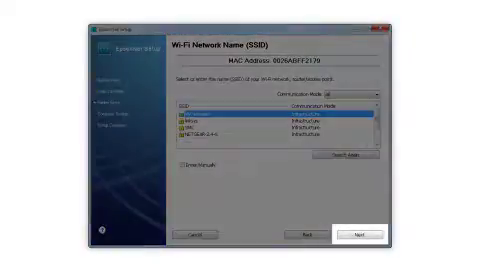
{"action": "left_click", "coordinate": [356, 236]}
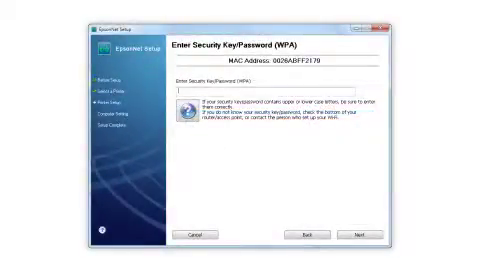
{"action": "type", "text": "My Password"}
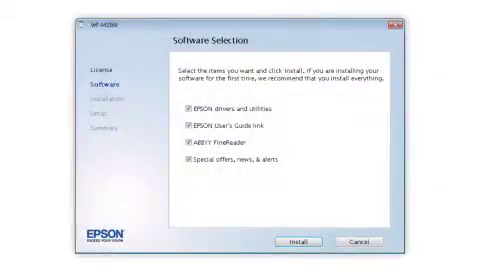
Step: Install the recommended Epson software and reach the Select Setup Option screen
{"action": "left_click", "coordinate": [306, 244]}
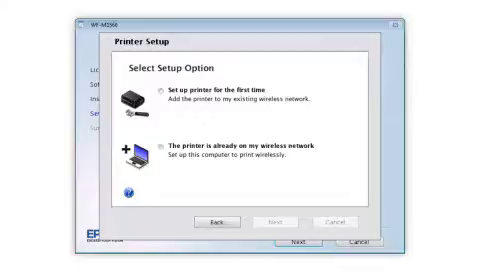